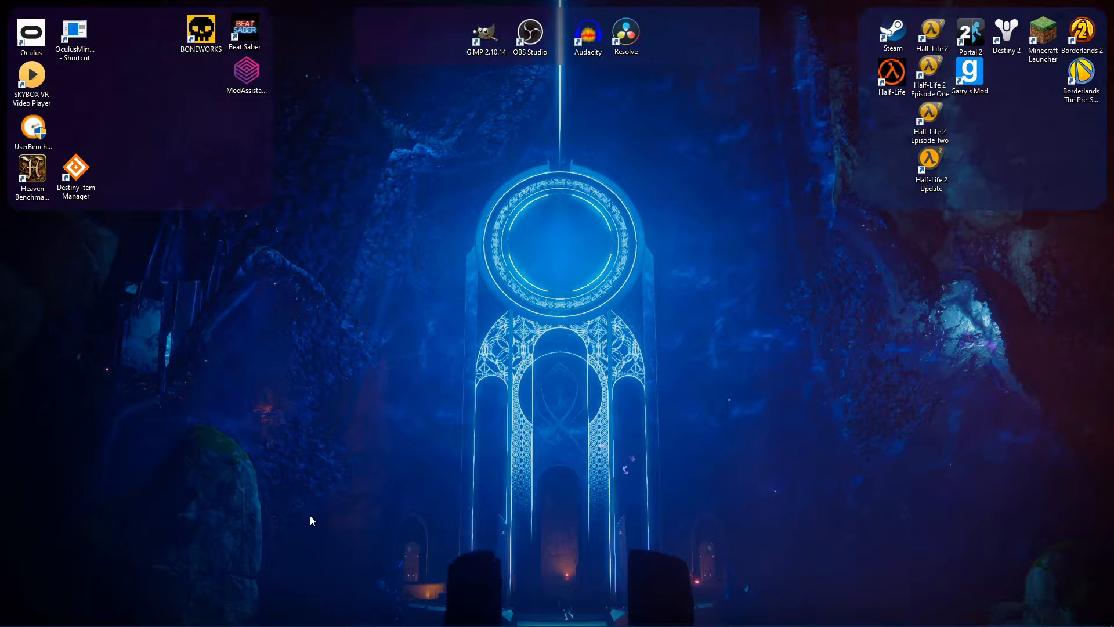
Search 'co' from the taskbar and launch Control Panel from the results.
click(42, 615)
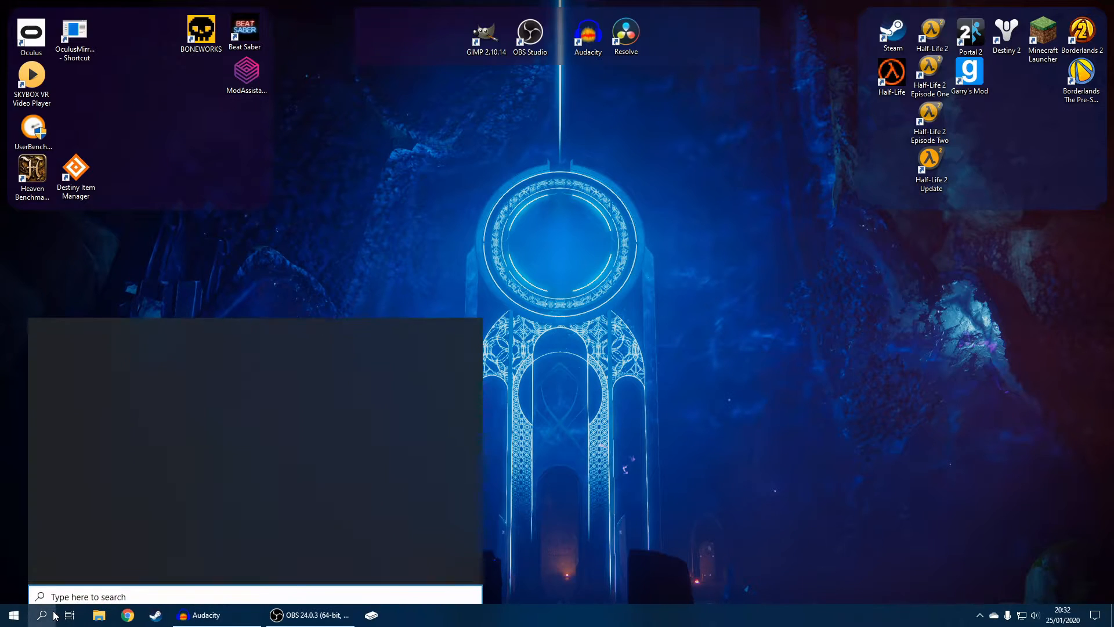
text(co)
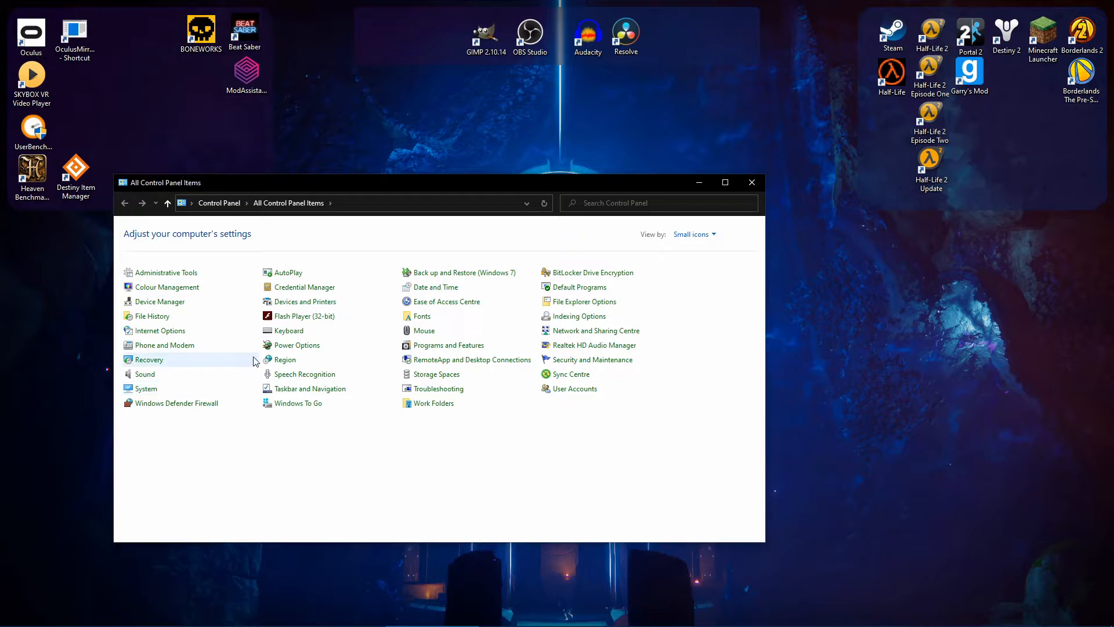
In Power Options, edit the High performance plan's advanced settings and reveal USB selective suspend.
click(297, 344)
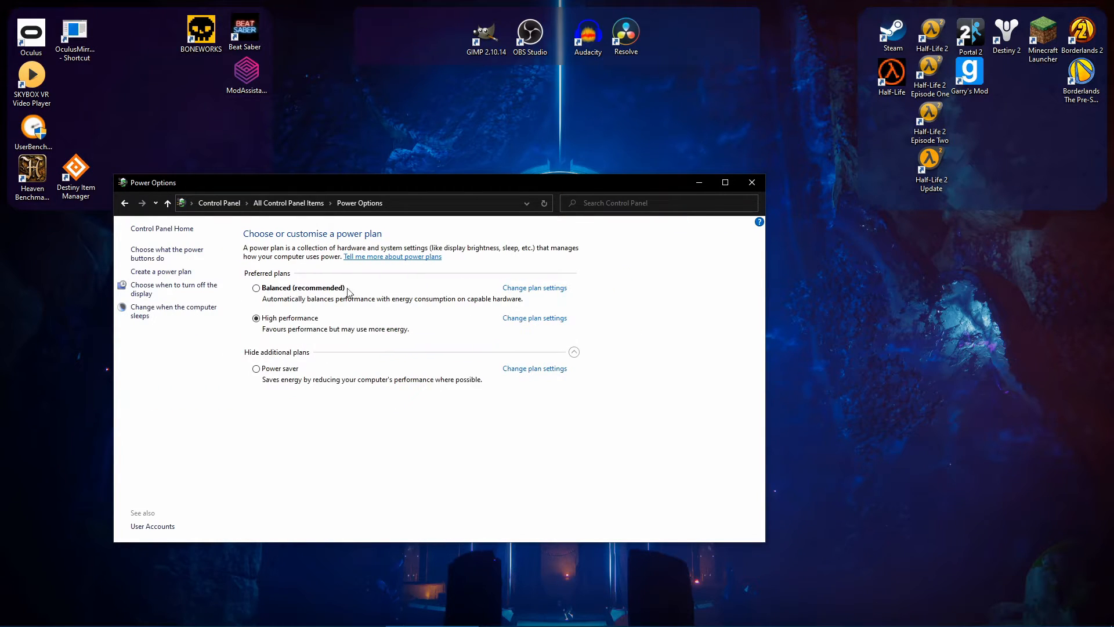
mouse_move(534, 317)
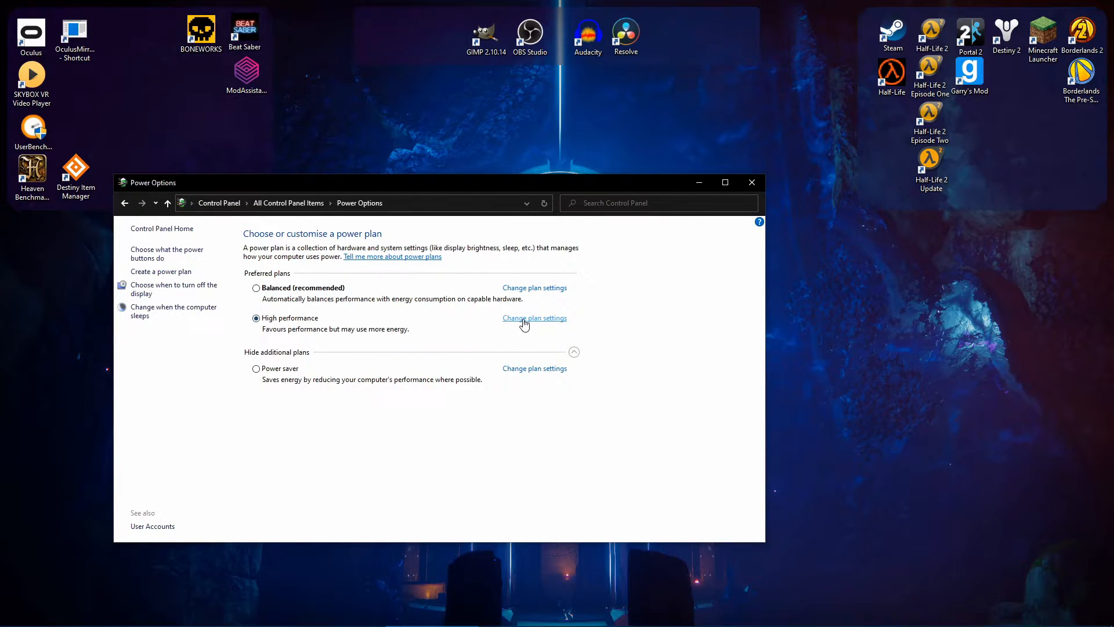
click(534, 318)
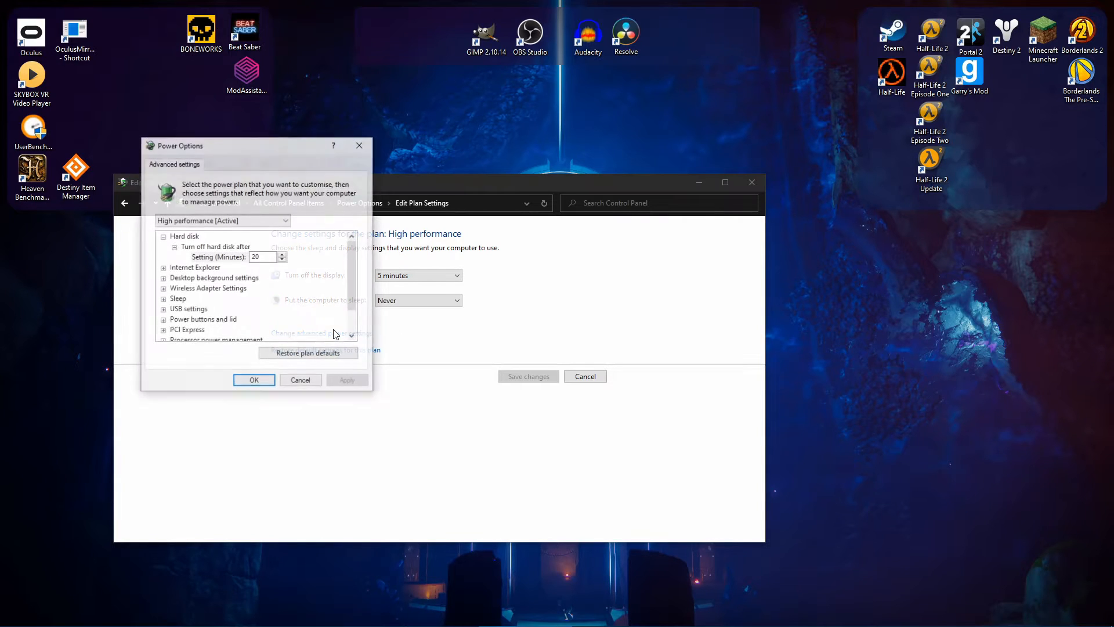
click(163, 308)
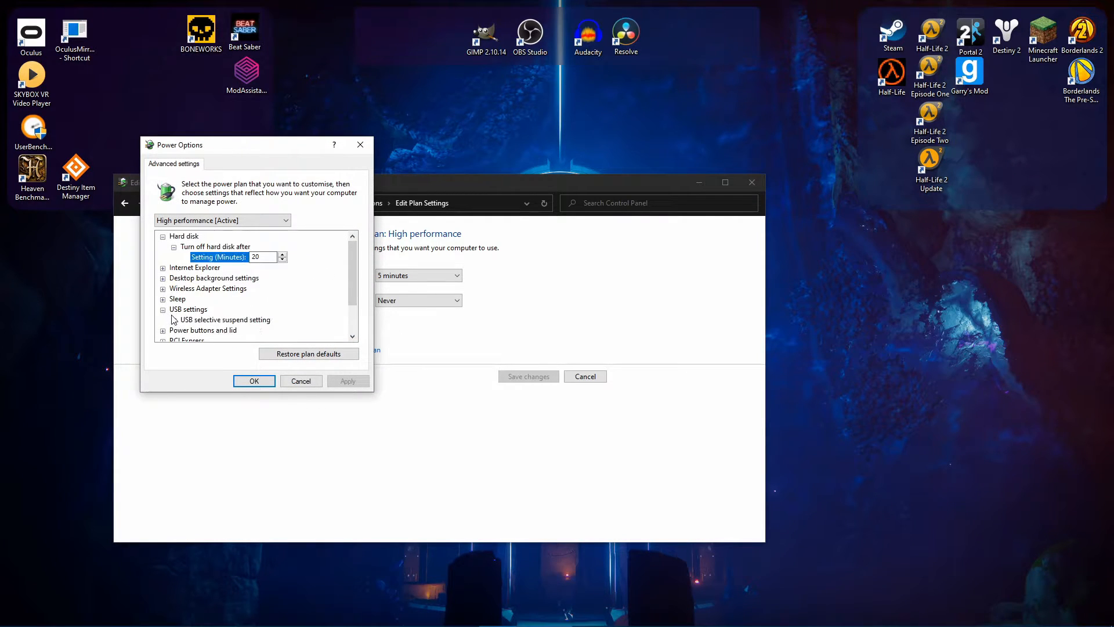
click(174, 319)
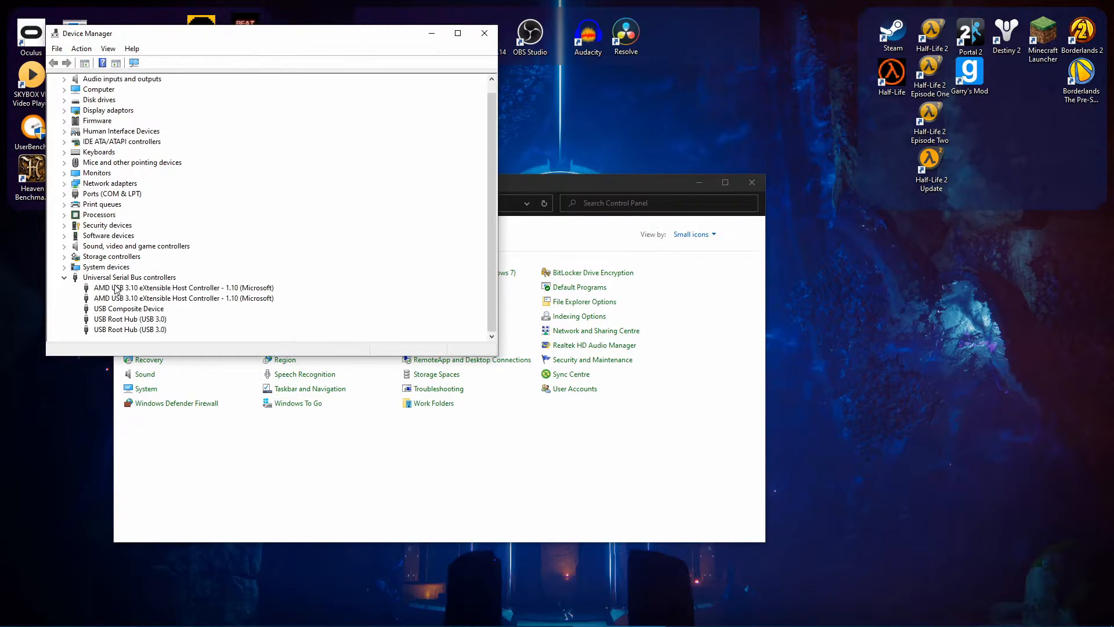
mouse_move(136, 277)
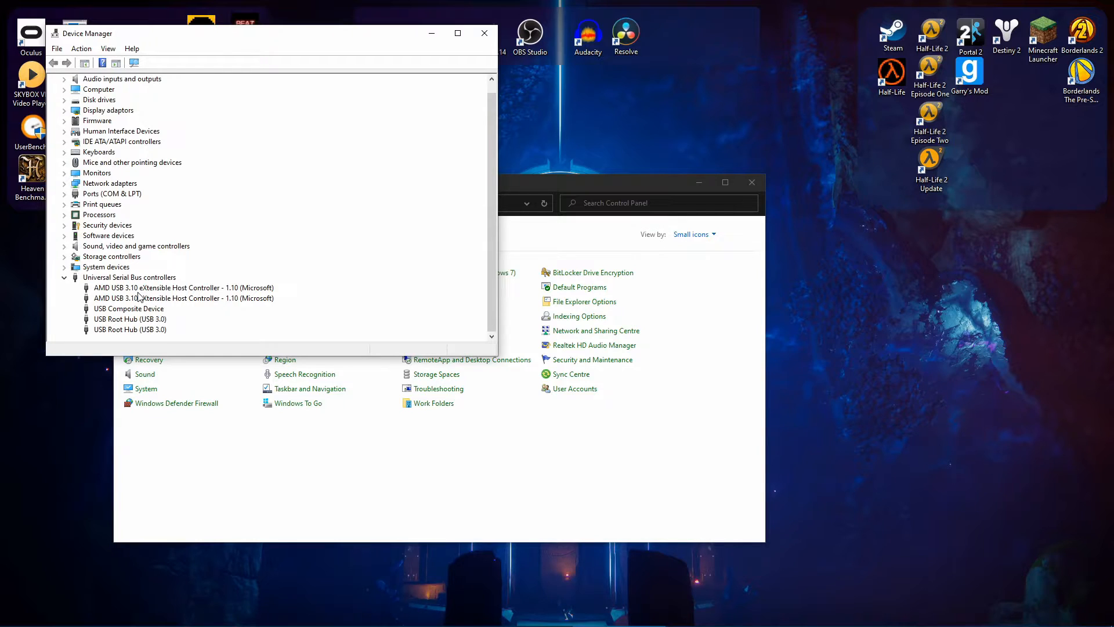
mouse_move(140, 297)
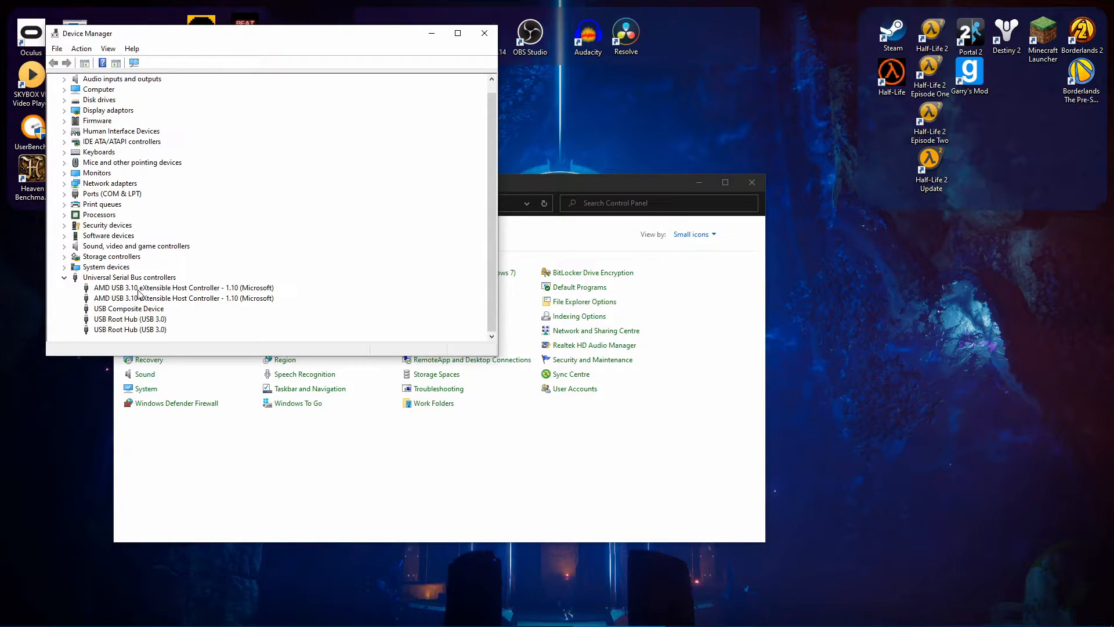
Select the AMD USB 3.10 eXtensible Host Controller and USB Root Hub (USB 3.0) entries under Universal Serial Bus controllers.
click(183, 287)
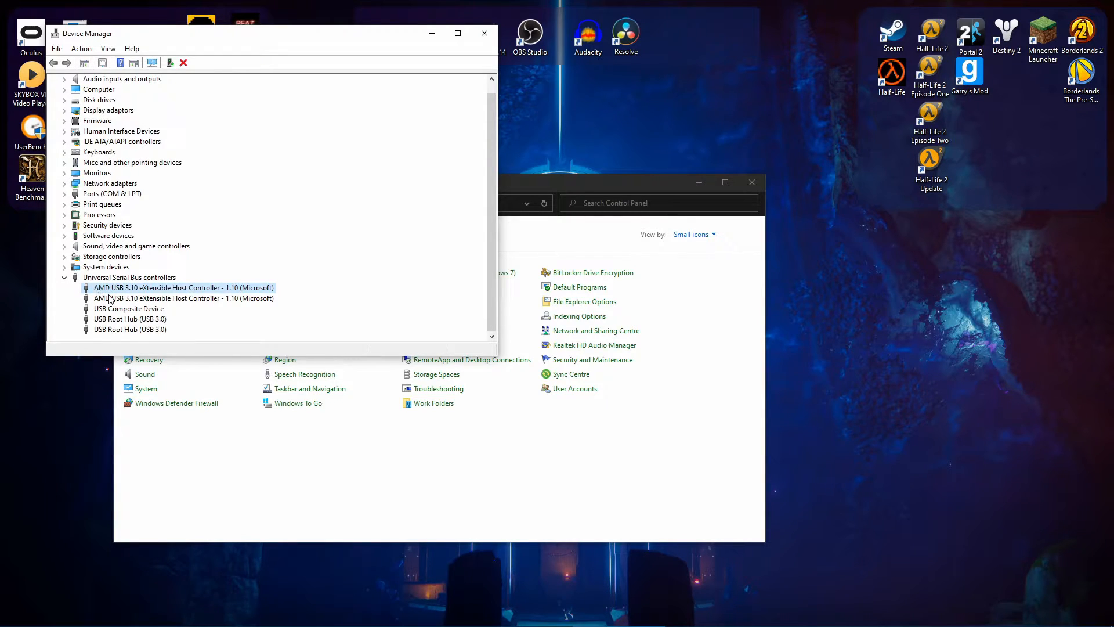
click(130, 318)
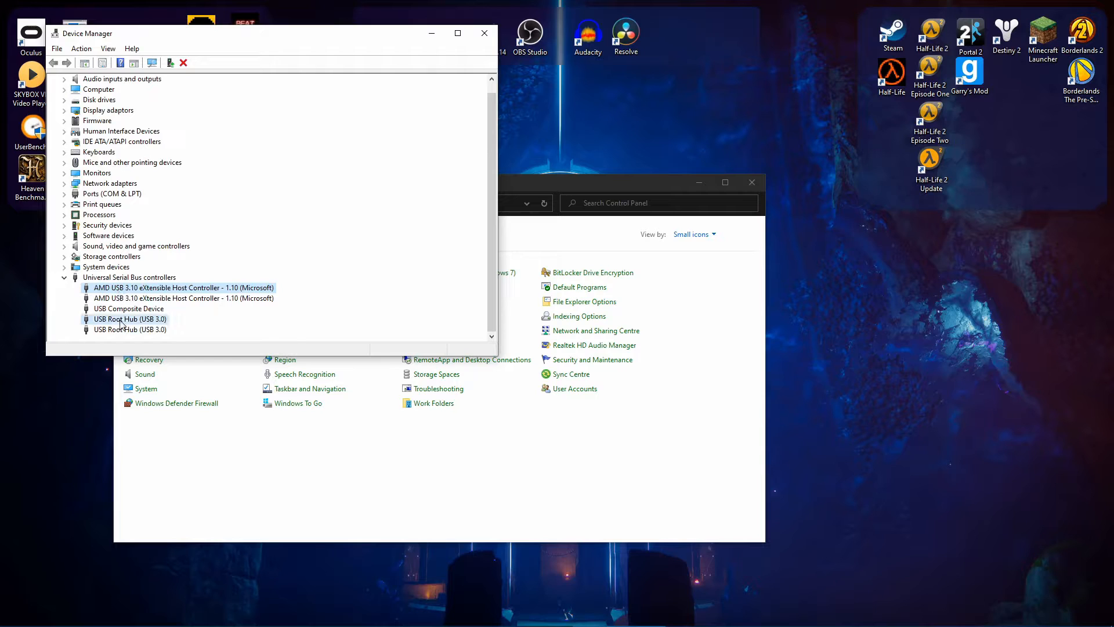
click(182, 286)
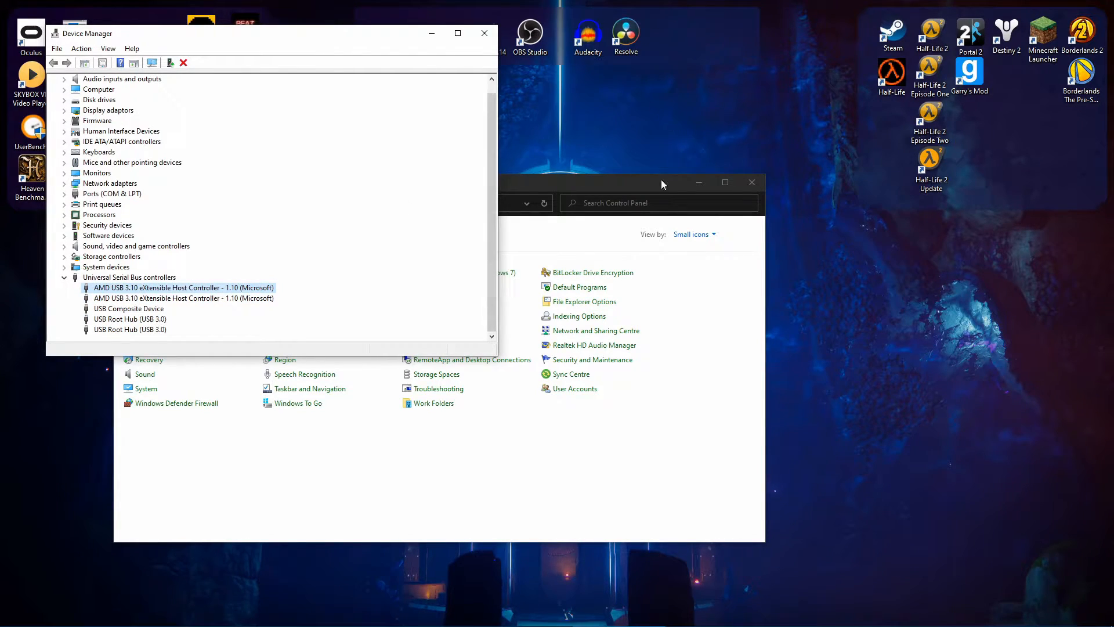
mouse_move(387, 554)
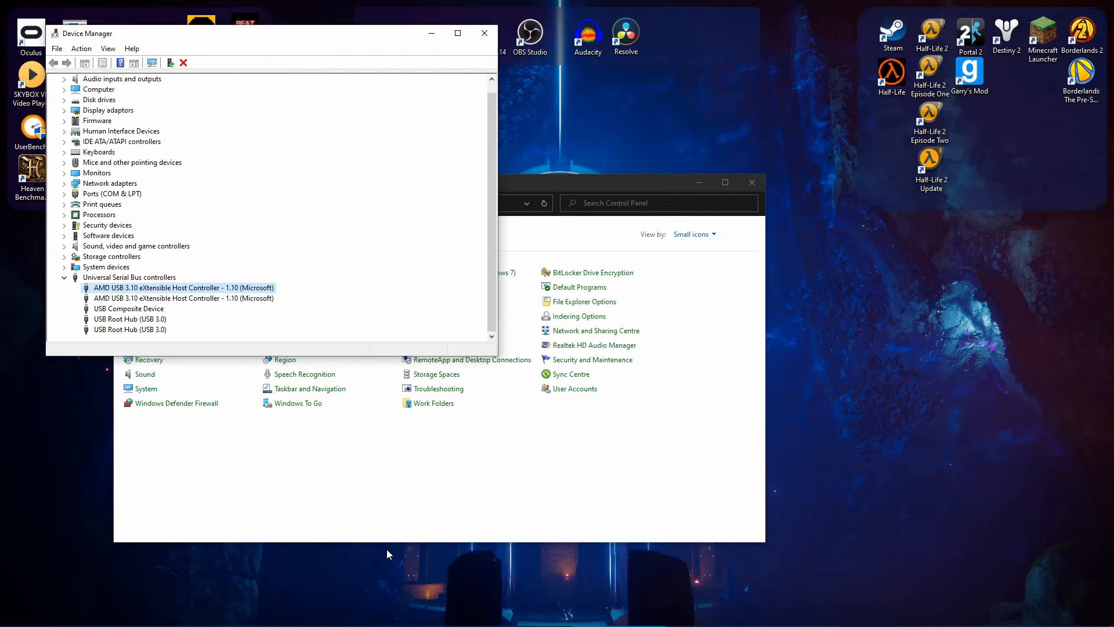
mouse_move(320, 484)
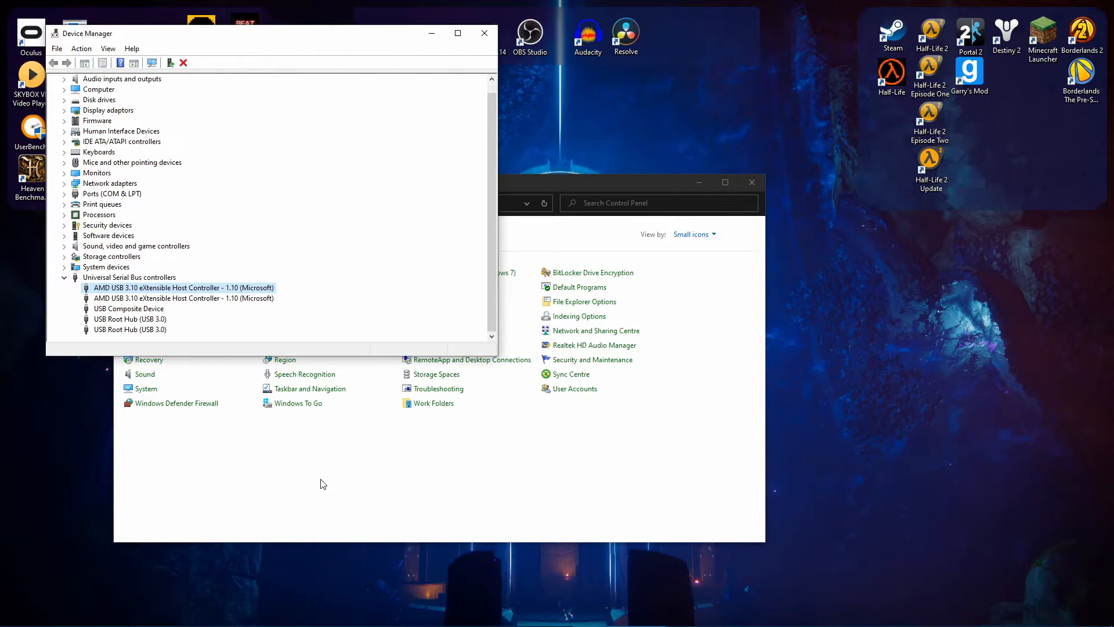